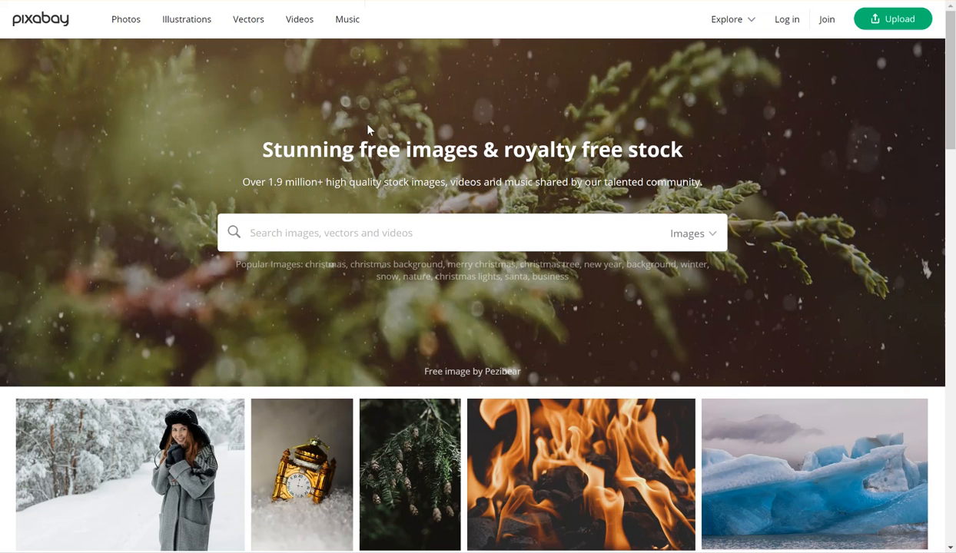
{"action": "mouse_move", "coordinate": [359, 217]}
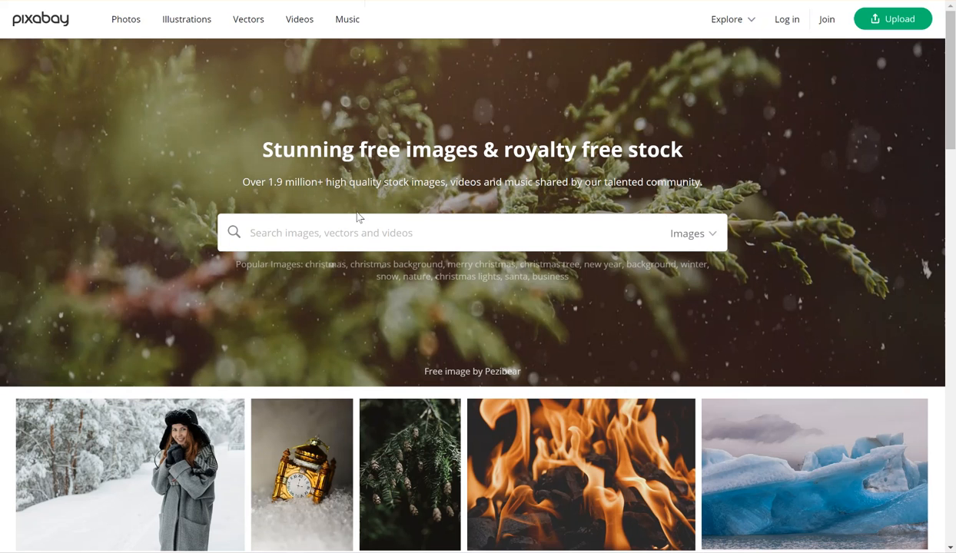
Search Pixabay for 'puppies' and scroll through the grid of dog photos.
{"action": "scroll", "scroll_direction": "down", "scroll_amount": 3}
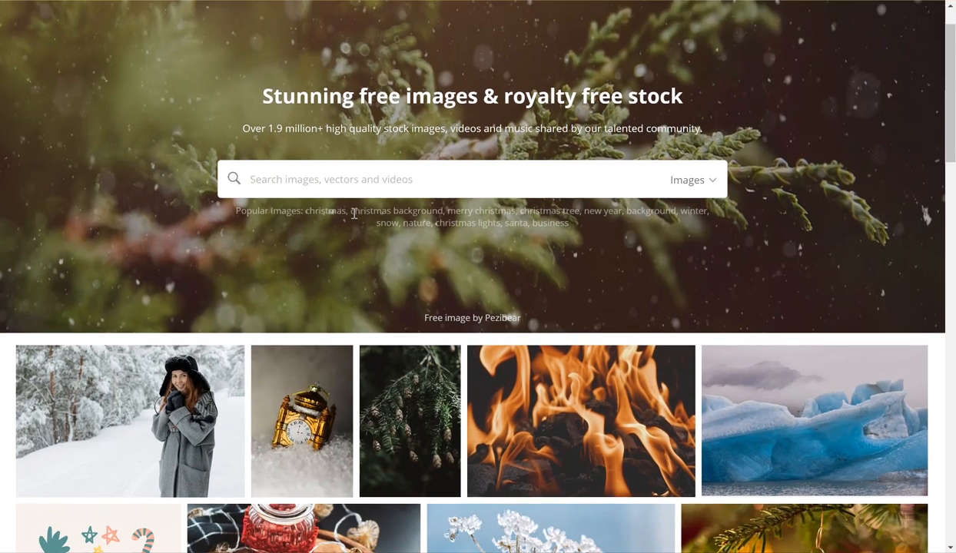
{"action": "scroll", "scroll_direction": "down", "scroll_amount": 3}
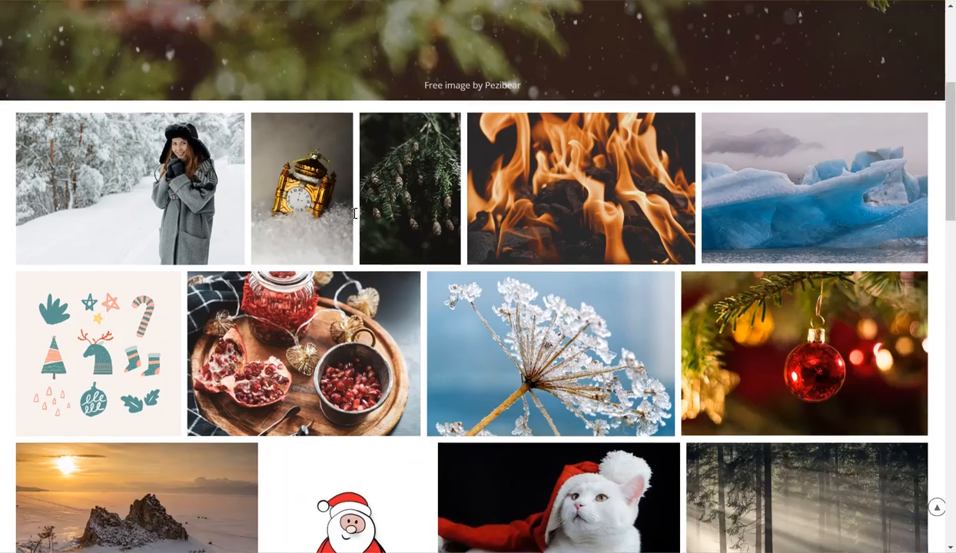
{"action": "scroll", "scroll_direction": "up", "scroll_amount": 3}
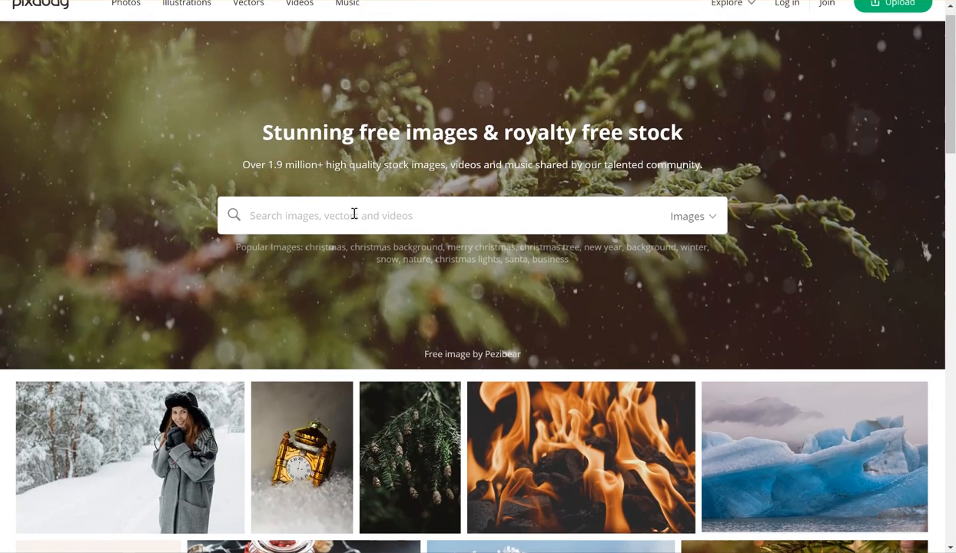
{"action": "type", "text": "puppies"}
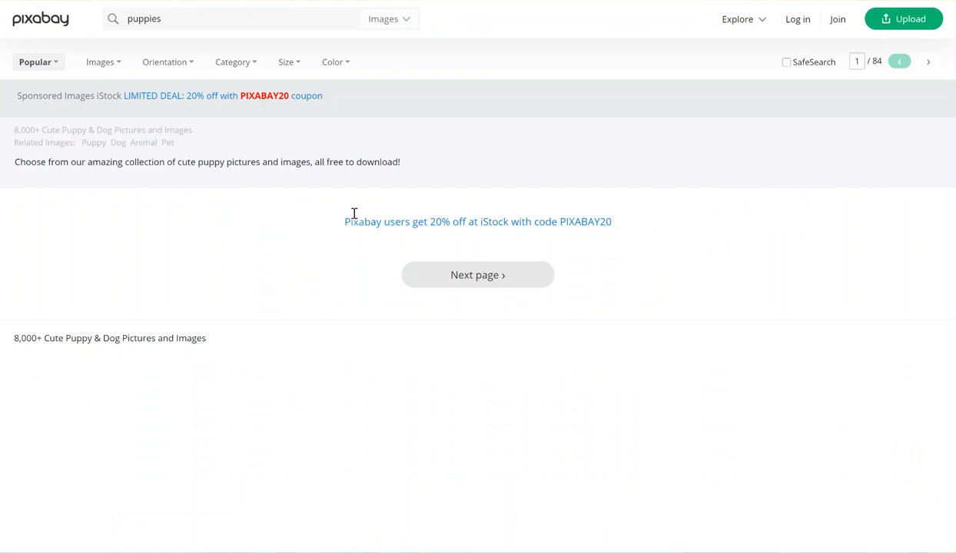
{"action": "scroll", "scroll_direction": "down", "scroll_amount": 3}
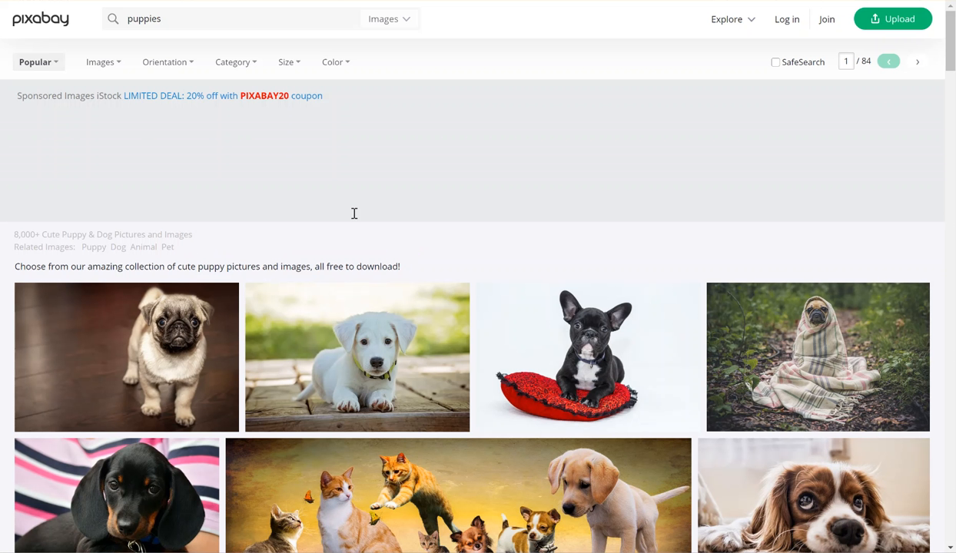
{"action": "scroll", "scroll_direction": "down", "scroll_amount": 3}
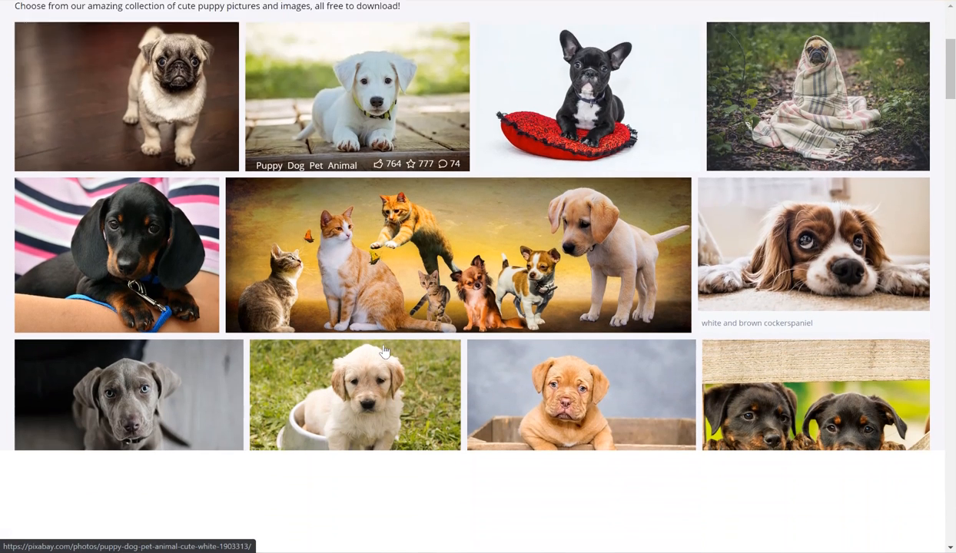
{"action": "scroll", "scroll_direction": "down", "scroll_amount": 3}
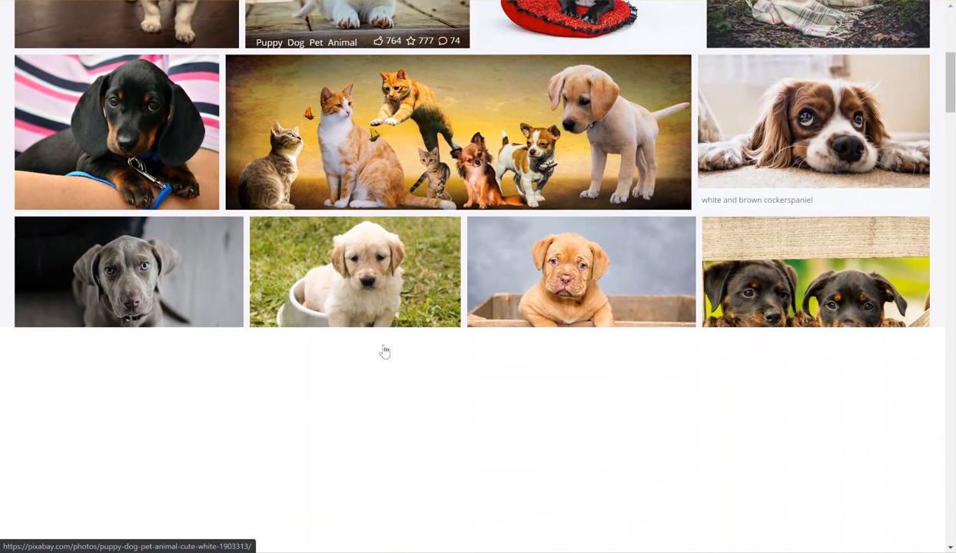
{"action": "scroll", "scroll_direction": "up", "scroll_amount": 3}
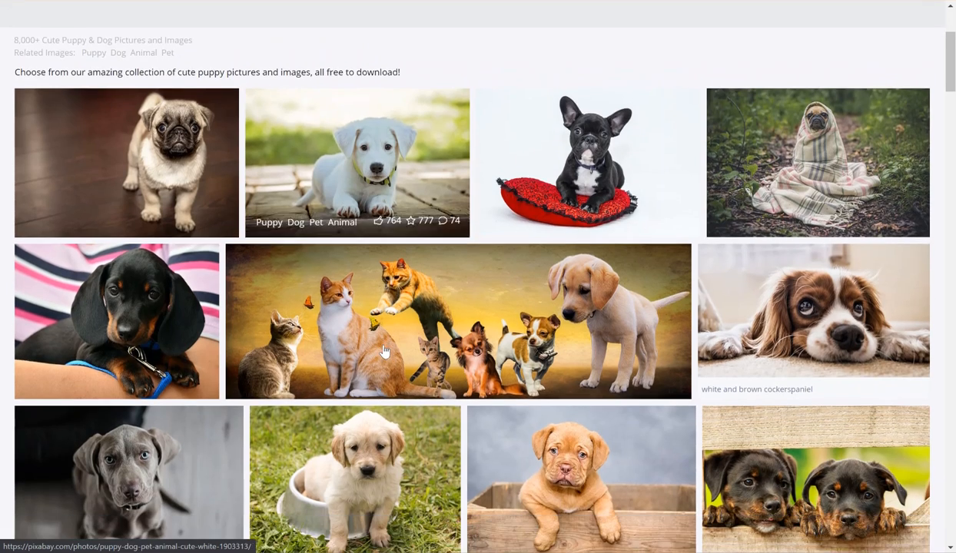
{"action": "scroll", "scroll_direction": "down", "scroll_amount": 3}
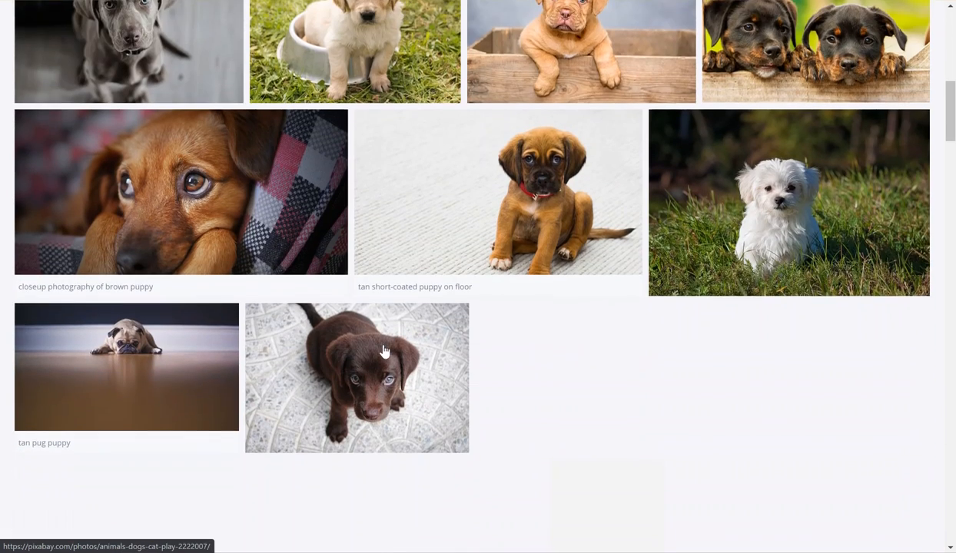
{"action": "scroll", "scroll_direction": "down", "scroll_amount": 3}
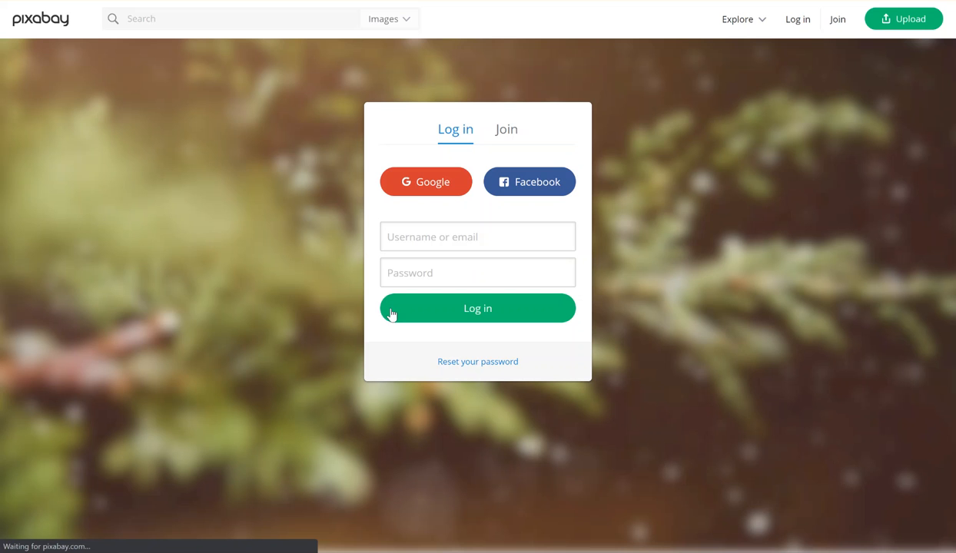
{"action": "type", "text": "merilengel"}
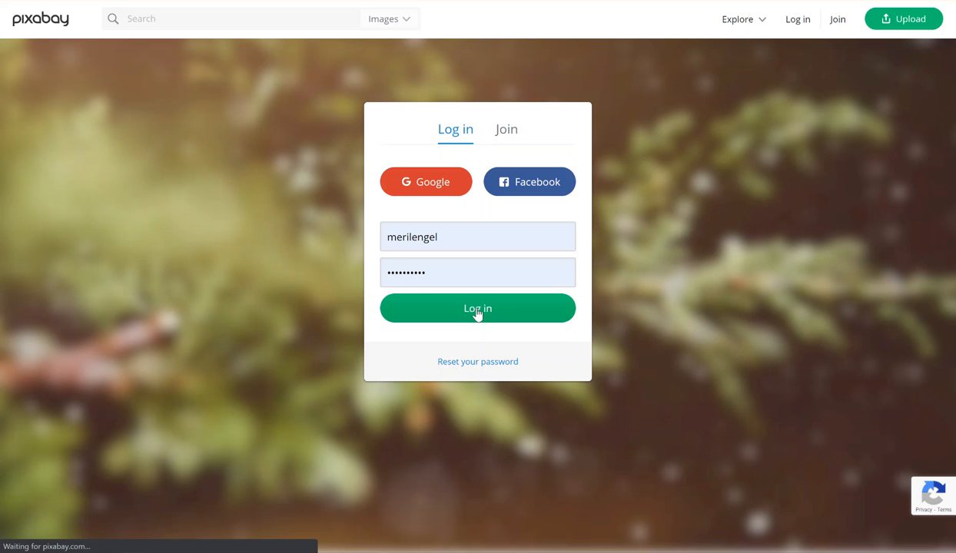
{"action": "left_click", "coordinate": [478, 308]}
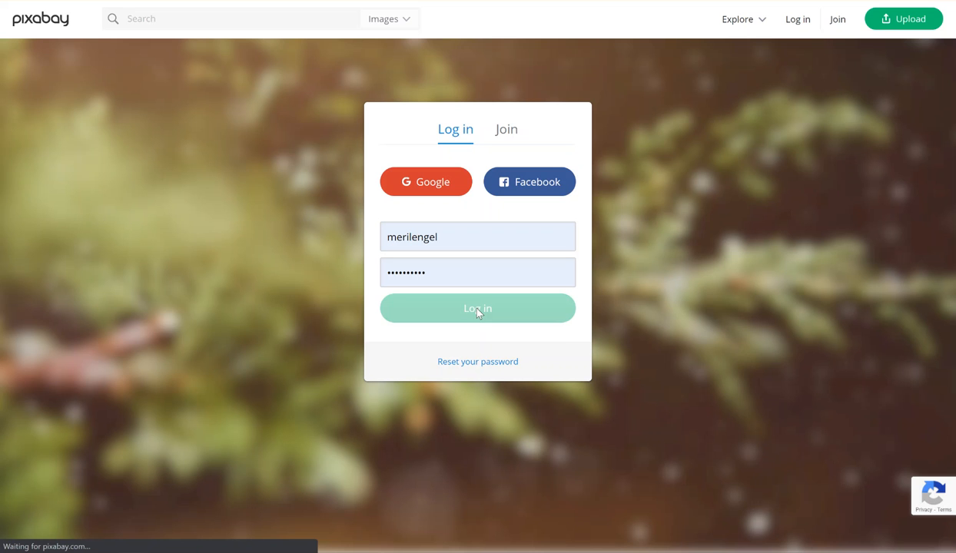
{"action": "left_click", "coordinate": [477, 308]}
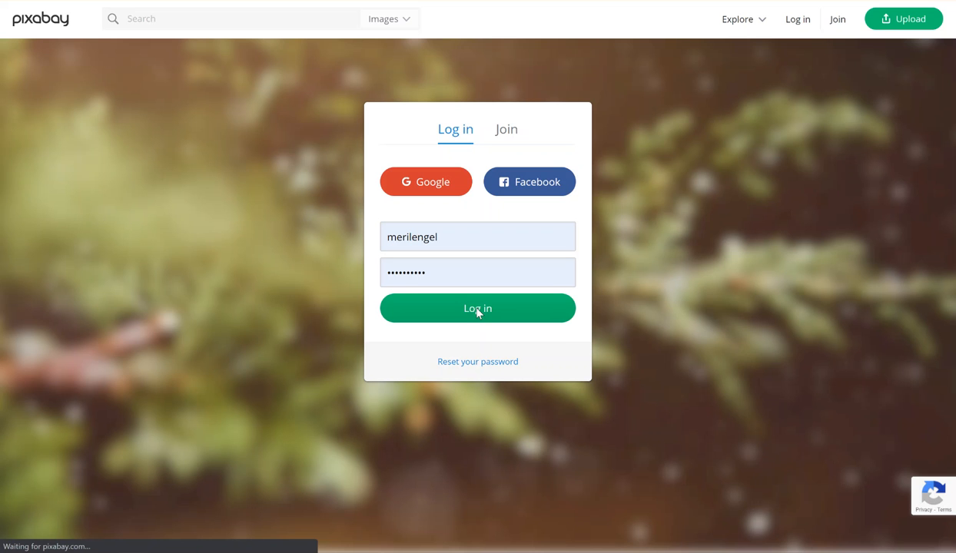
{"action": "left_click", "coordinate": [477, 308]}
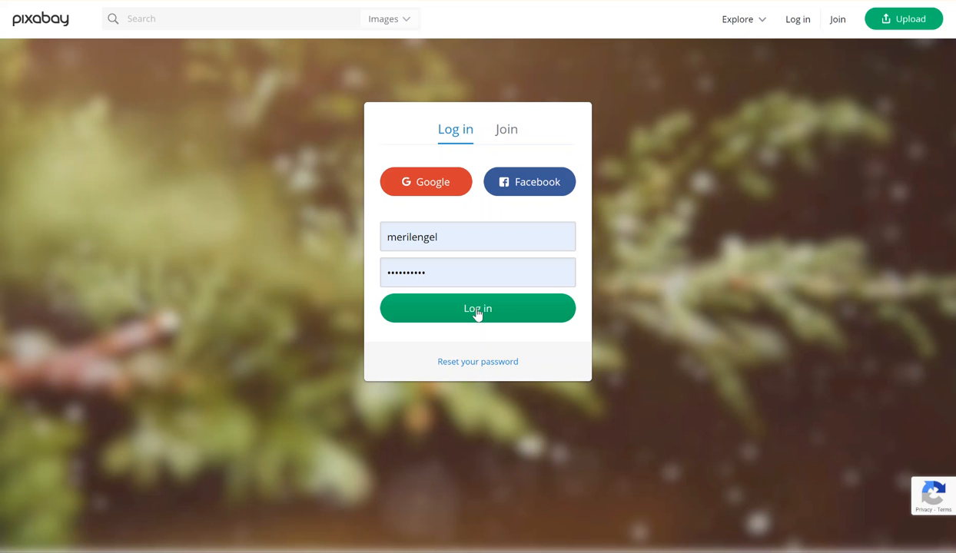
{"action": "left_click", "coordinate": [477, 308]}
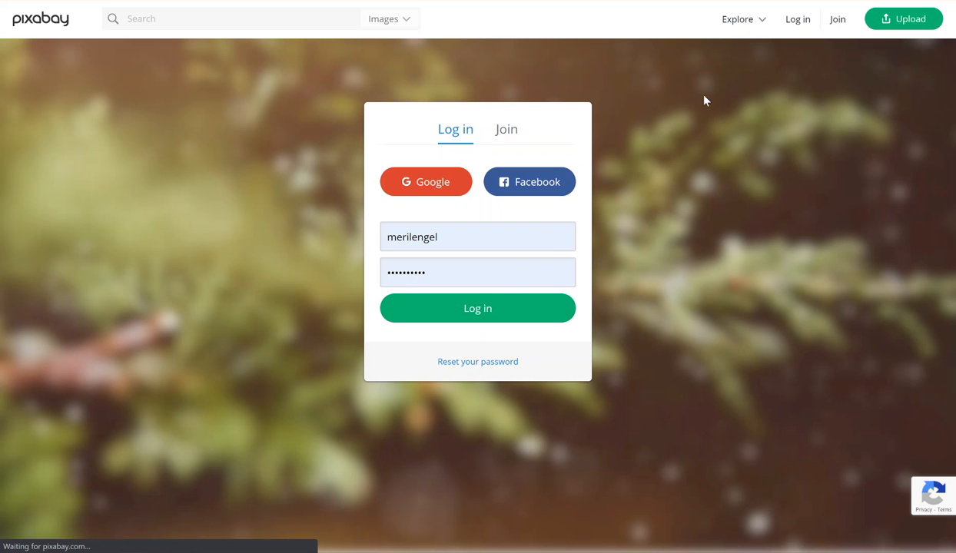
{"action": "mouse_move", "coordinate": [538, 161]}
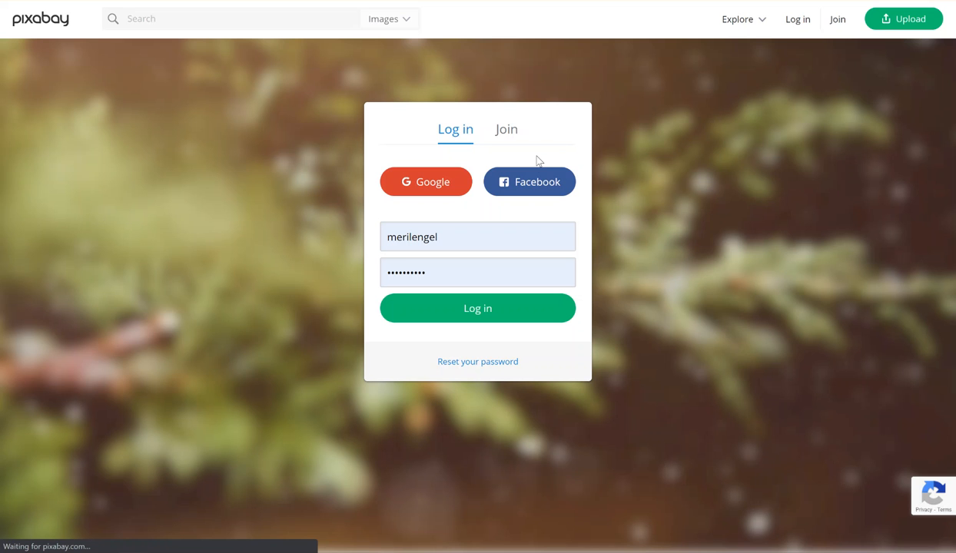
{"action": "mouse_move", "coordinate": [300, 21]}
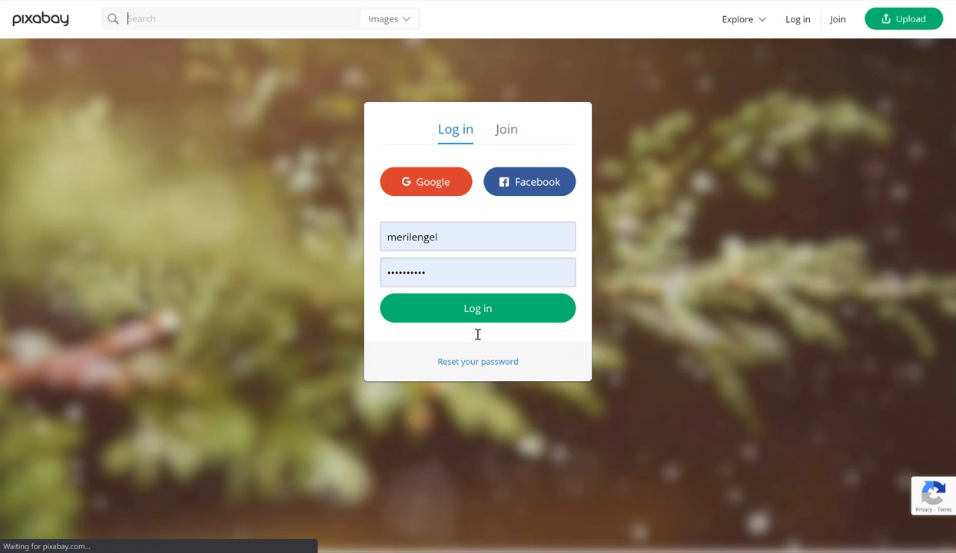
Log in, then download the chocolate puppy photo at the 640×428 size.
{"action": "left_click", "coordinate": [478, 308]}
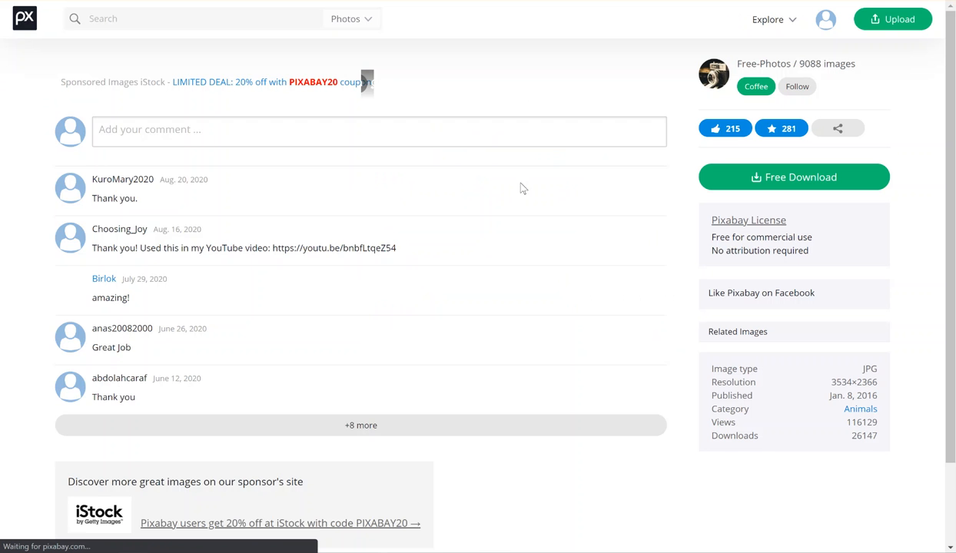
{"action": "scroll", "scroll_direction": "up", "scroll_amount": 3}
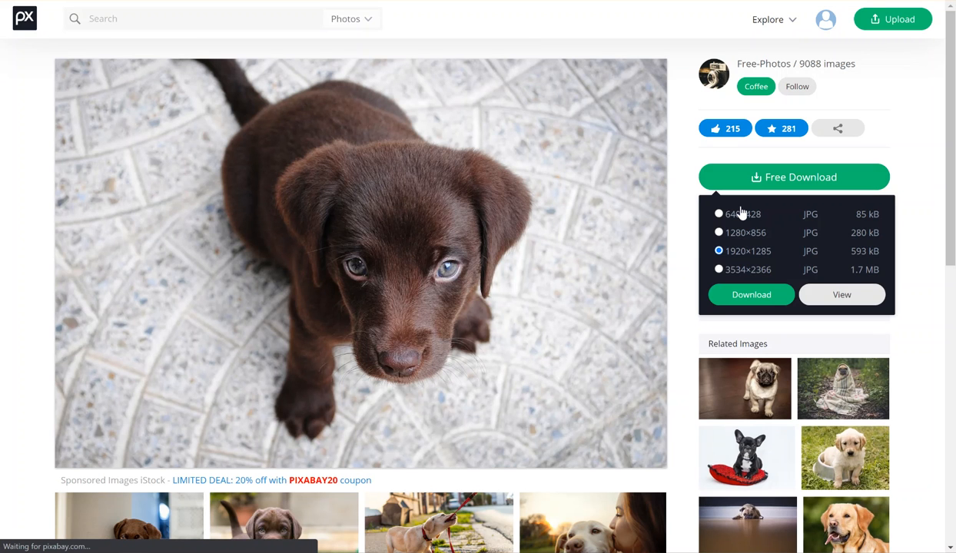
{"action": "left_click", "coordinate": [719, 213]}
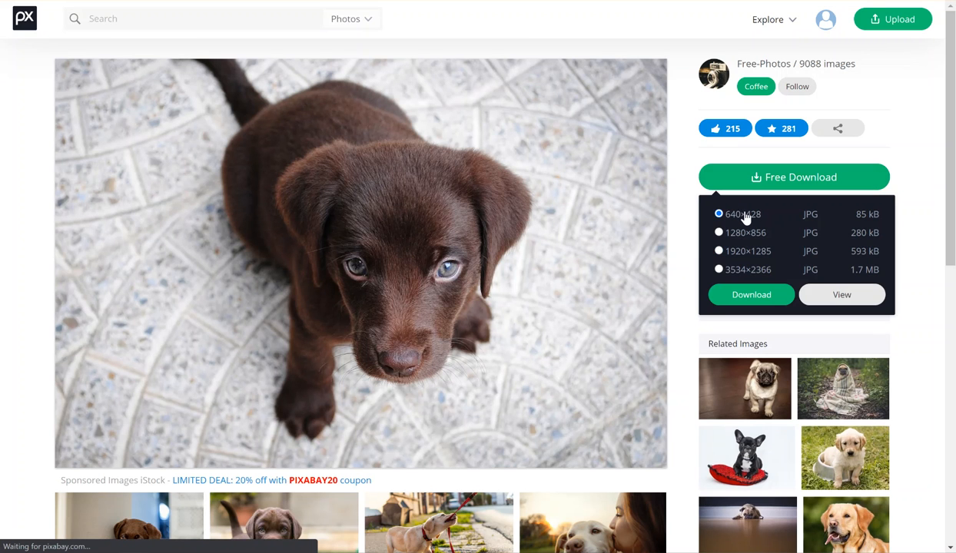
{"action": "left_click", "coordinate": [751, 294]}
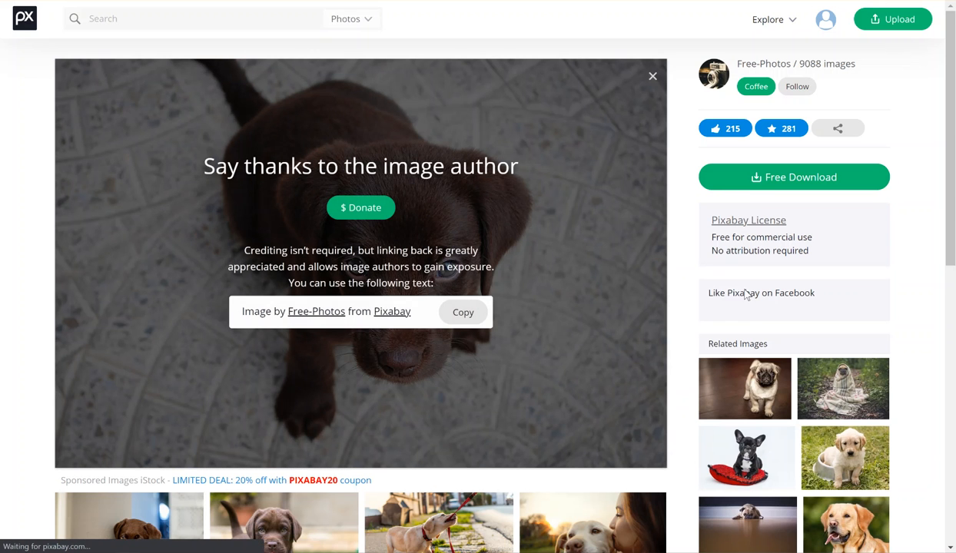
{"action": "left_click", "coordinate": [793, 177]}
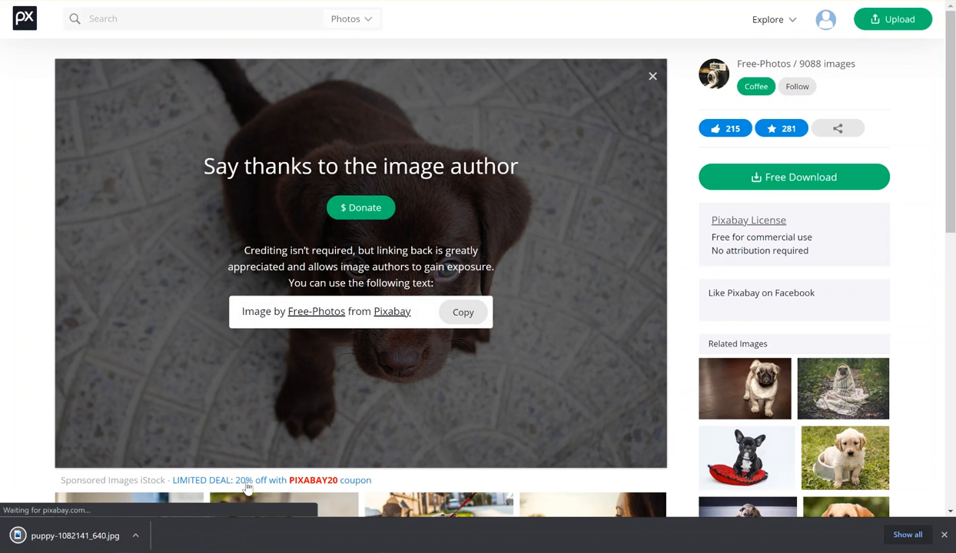
{"action": "mouse_move", "coordinate": [87, 549]}
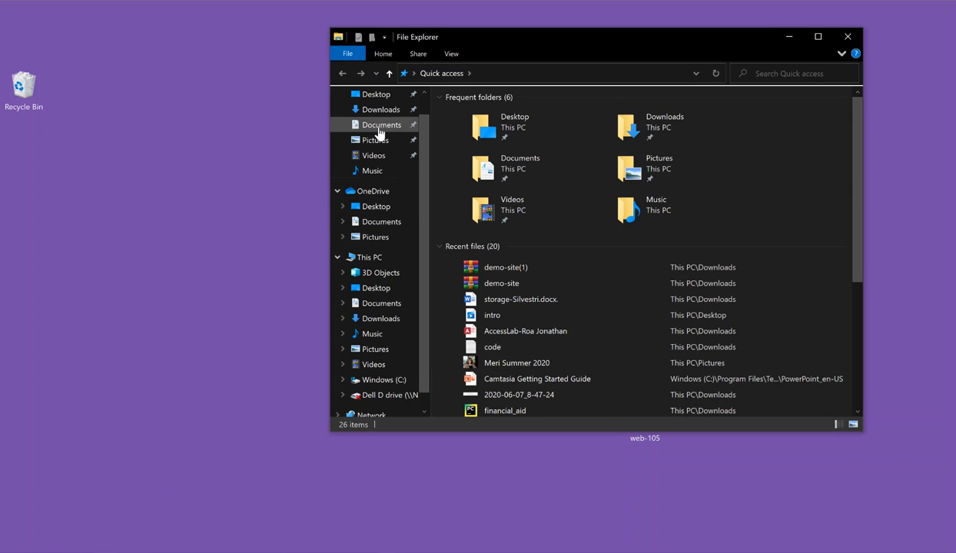
Go from Desktop to the Downloads folder showing the puppy JPG.
{"action": "left_click", "coordinate": [376, 94]}
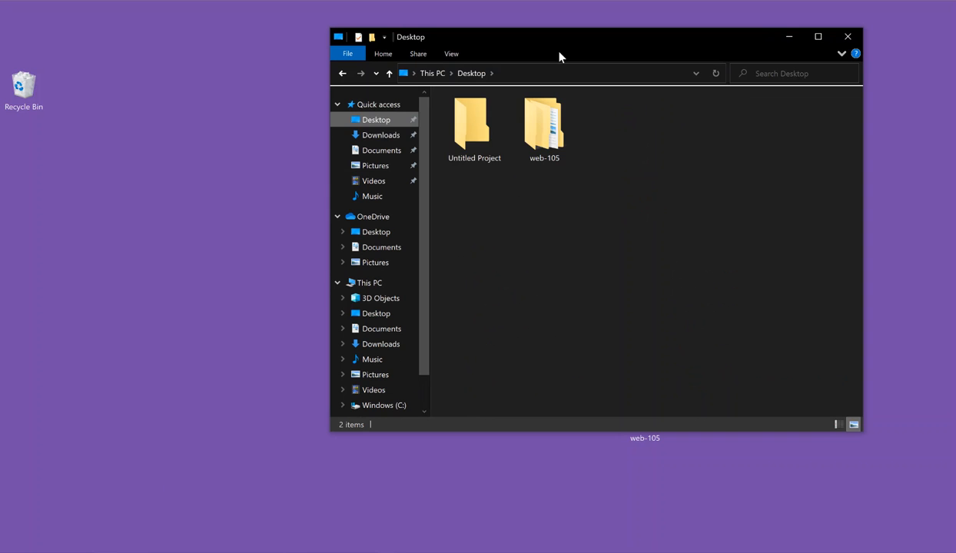
{"action": "left_click", "coordinate": [381, 134]}
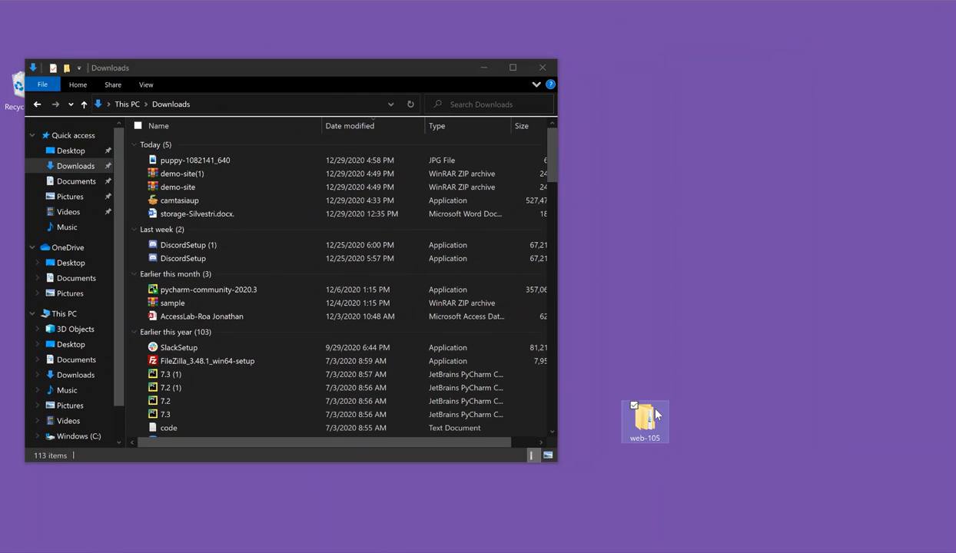
Open the web-105 folder and its intro subfolder.
{"action": "double_click", "coordinate": [645, 422]}
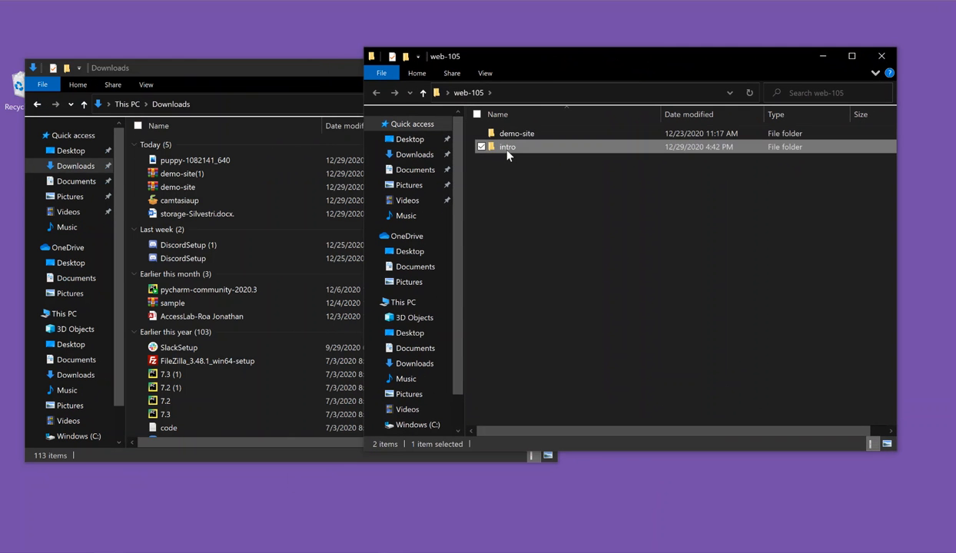
{"action": "double_click", "coordinate": [507, 146]}
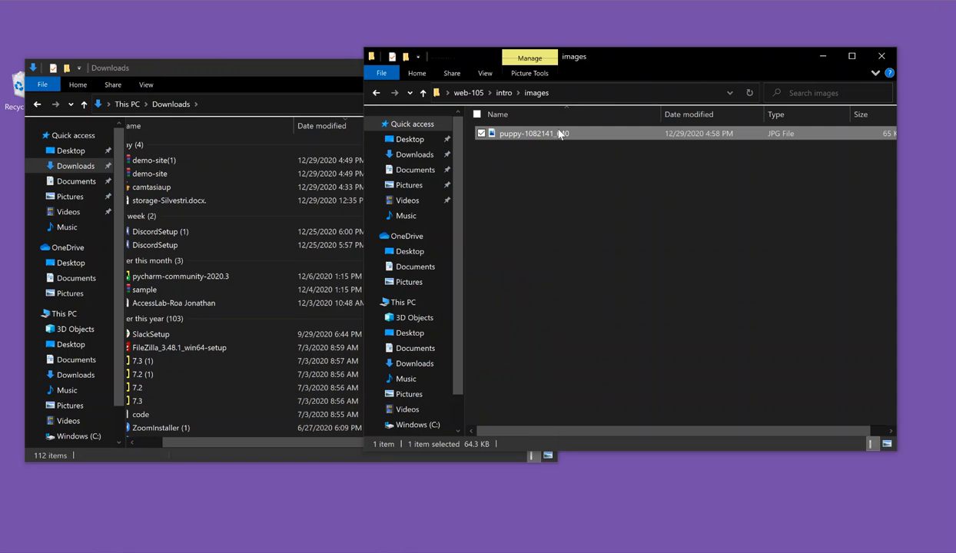
Rename the puppy JPG in the images folder to puppy-1.
{"action": "right_click", "coordinate": [533, 133]}
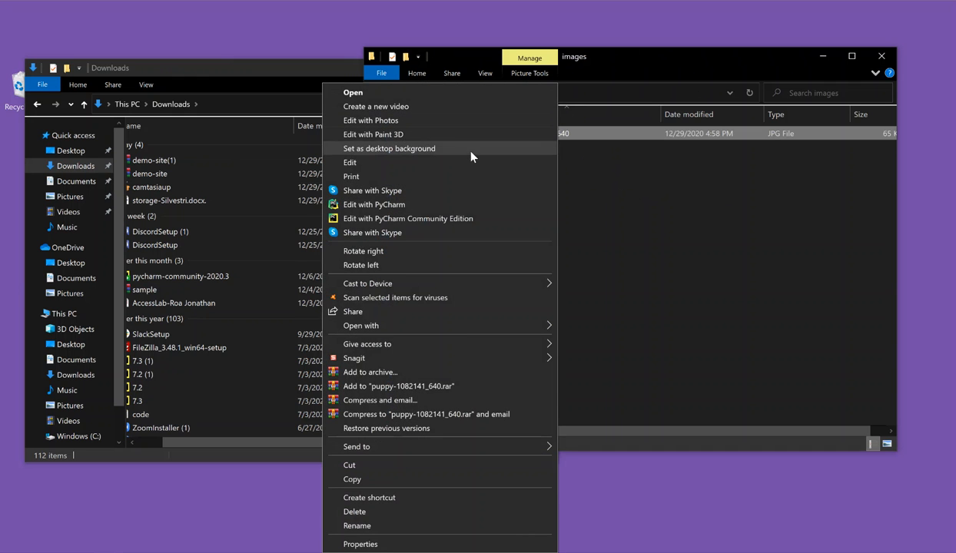
{"action": "mouse_move", "coordinate": [465, 209]}
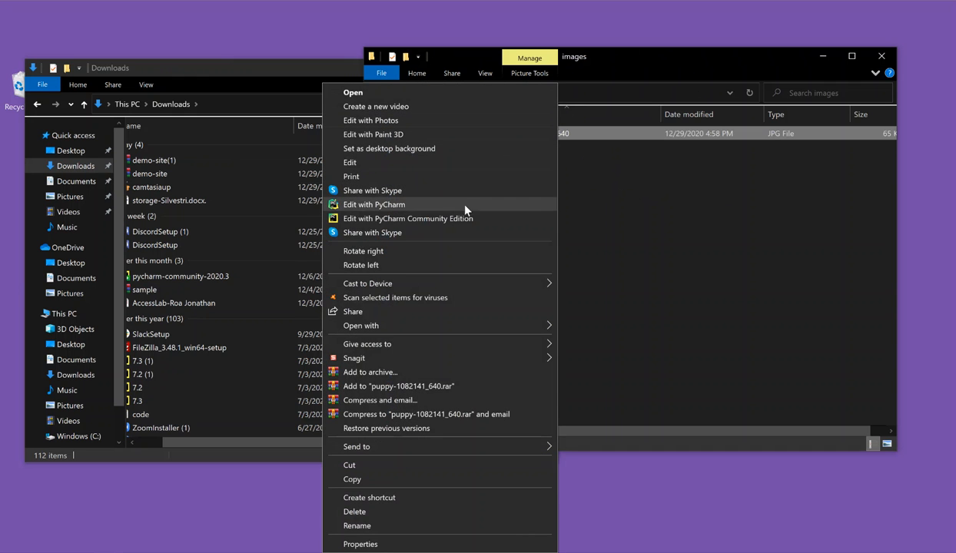
{"action": "mouse_move", "coordinate": [419, 497]}
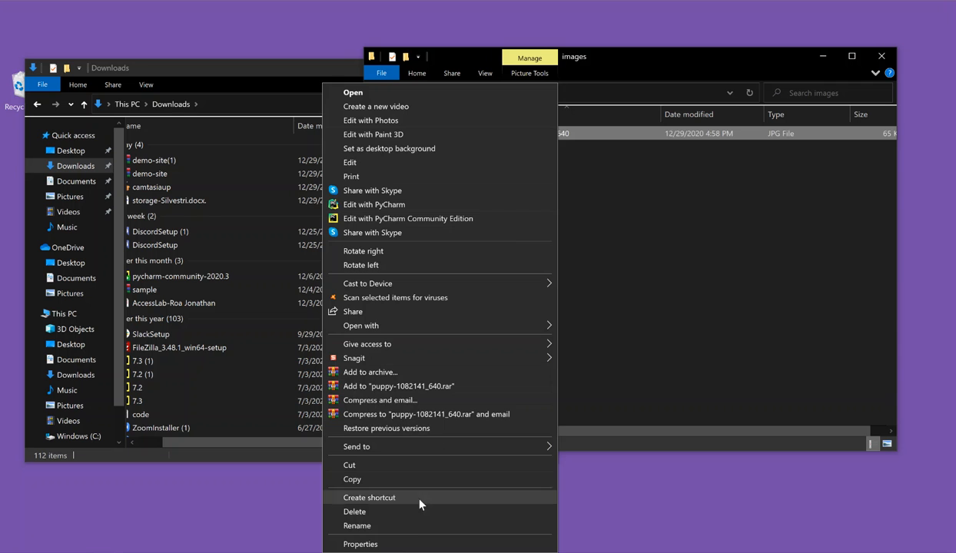
{"action": "left_click", "coordinate": [356, 525]}
{"action": "type", "text": "puppy-"}
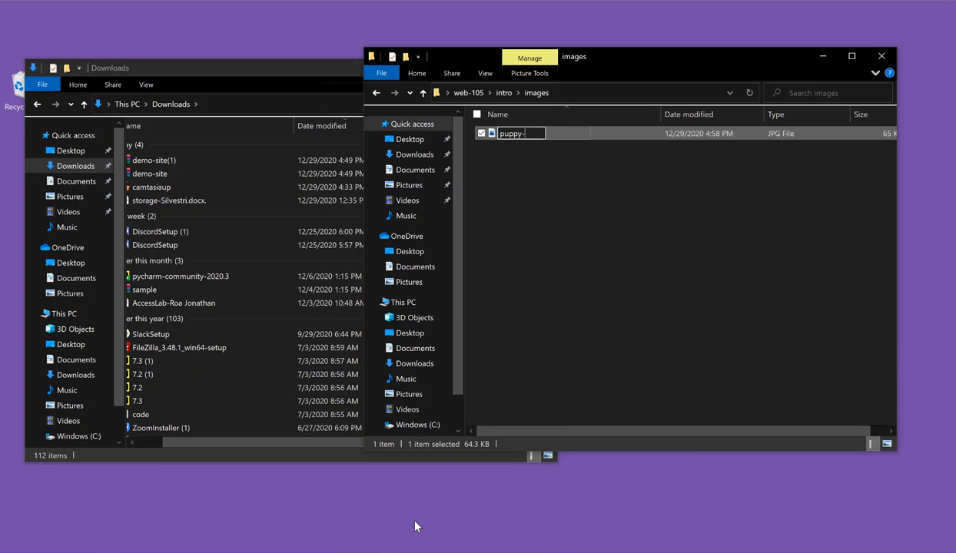
{"action": "type", "text": "1"}
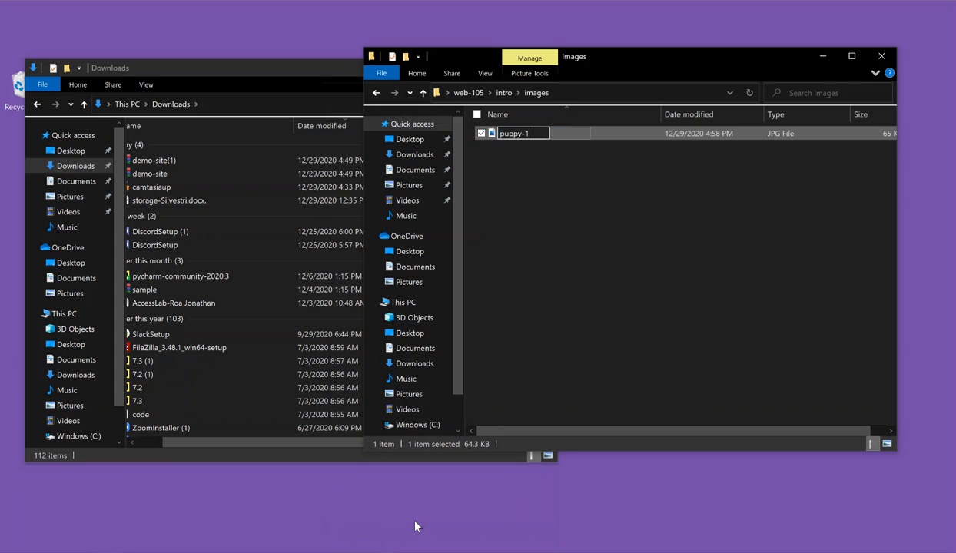
{"action": "key", "text": "Return"}
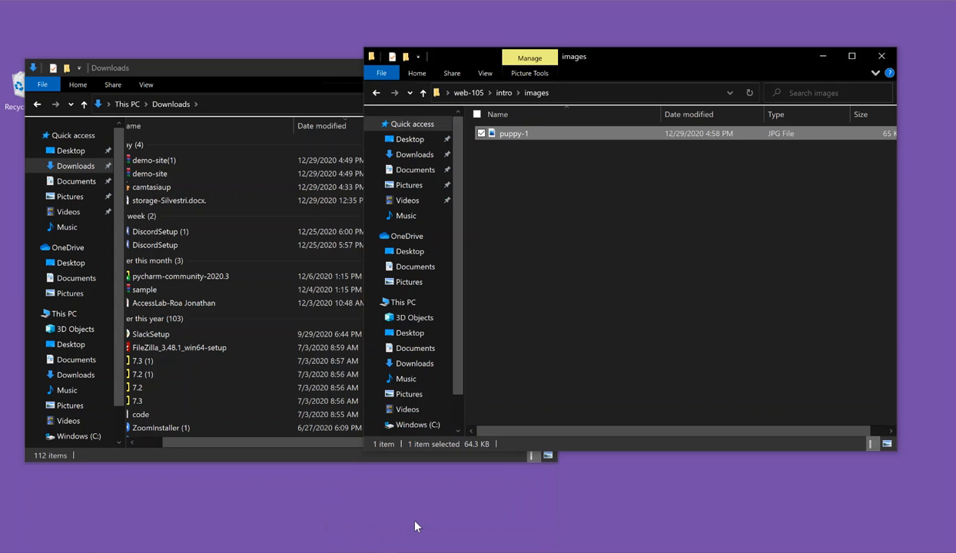